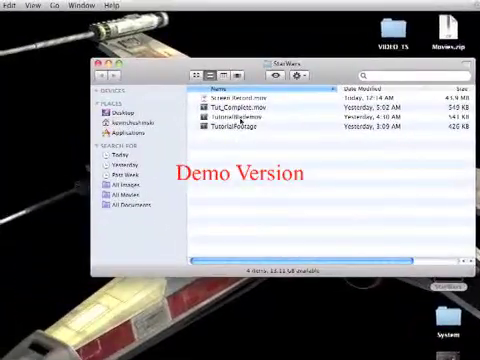
# - Open the recorded tutorial video file from the Finder folder
pyautogui.doubleClick(224, 116)
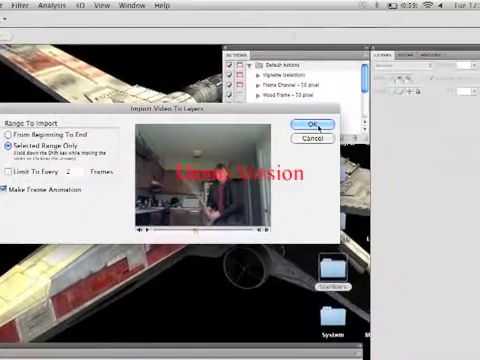
# - Import the chosen video frame range into Photoshop as layers
pyautogui.click(300, 118)
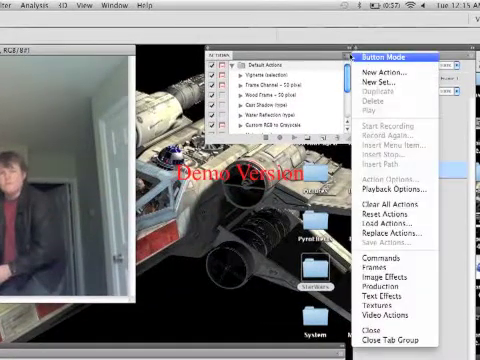
pyautogui.moveTo(384, 72)
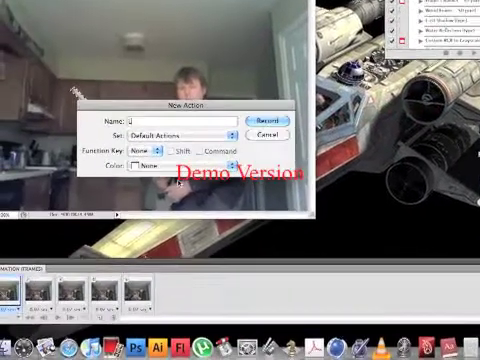
# - Name the new action 'Lightsaber' and start recording it
pyautogui.write('Light')
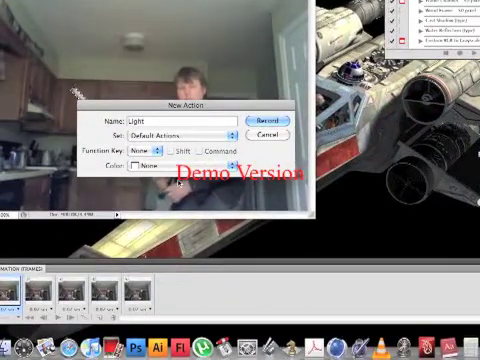
pyautogui.write('saber')
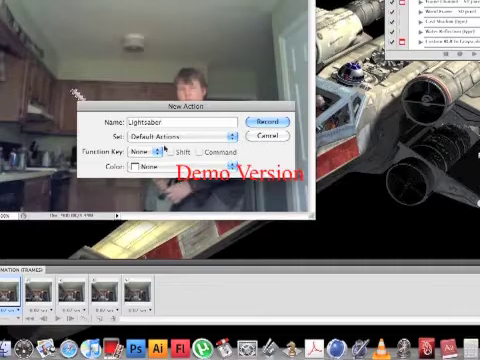
pyautogui.click(268, 118)
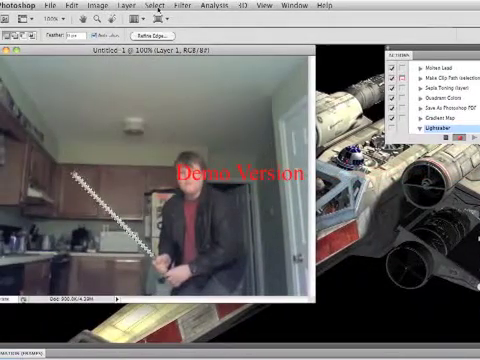
# - Outline the lightsaber blade with a selection using the Select menu commands
pyautogui.click(156, 8)
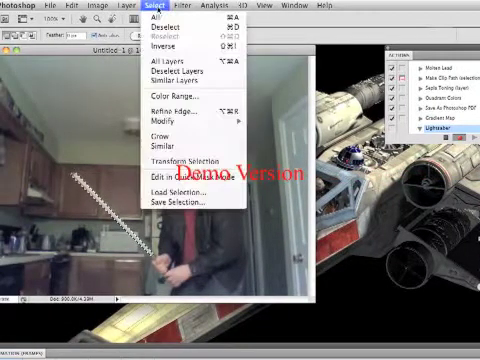
pyautogui.click(180, 102)
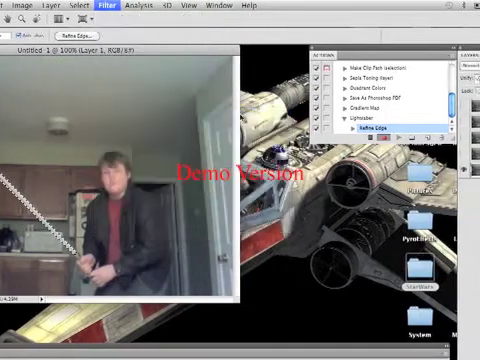
pyautogui.click(100, 6)
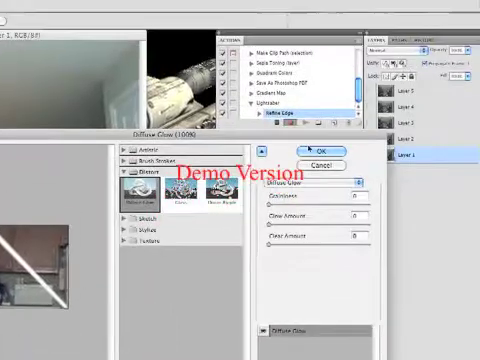
# - Refine the blade selection's edges with smoothing and feathering and apply them
pyautogui.click(308, 144)
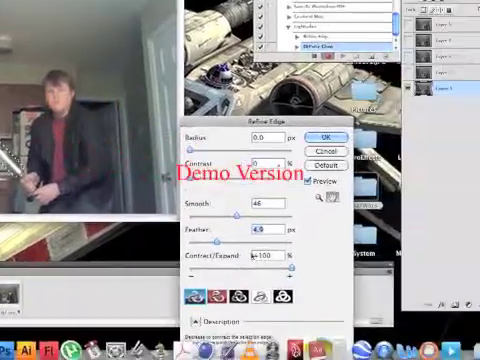
pyautogui.click(320, 136)
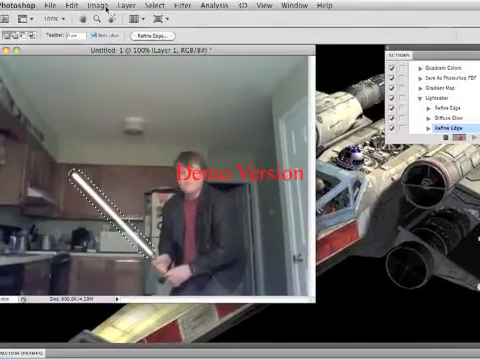
# - Apply the Diffuse Glow distortion filter so the blade glows white
pyautogui.click(188, 8)
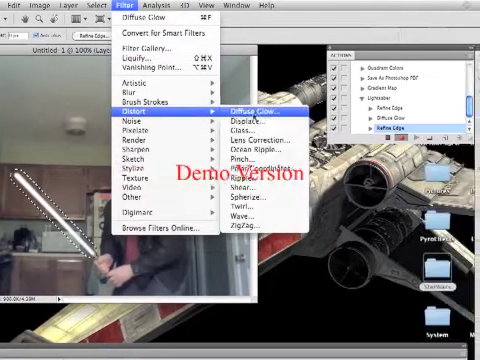
pyautogui.click(250, 102)
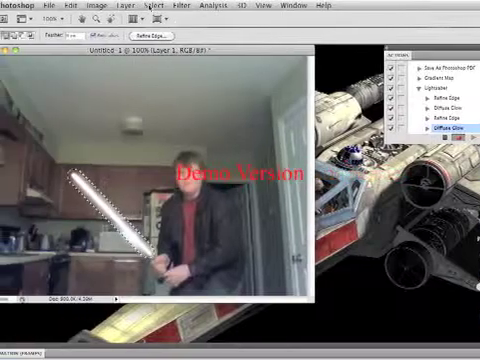
# - Tint the glowing blade green with an image adjustment
pyautogui.click(96, 8)
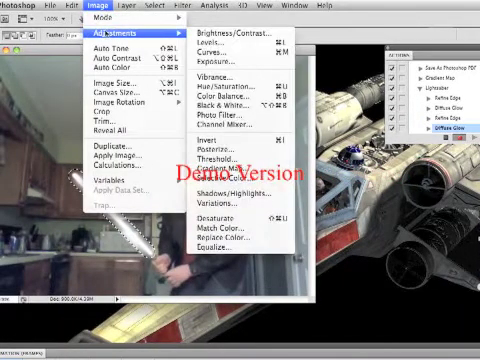
pyautogui.moveTo(236, 92)
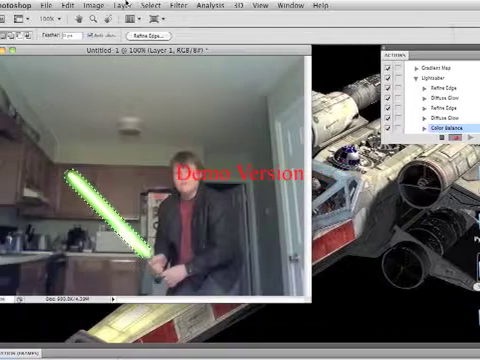
# - Refine the green blade's selection edges again and start a Gaussian Blur to soften the glow
pyautogui.click(150, 6)
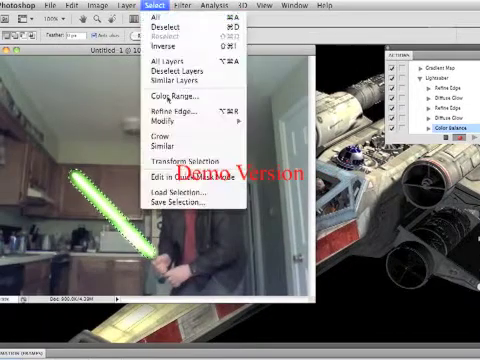
pyautogui.click(122, 8)
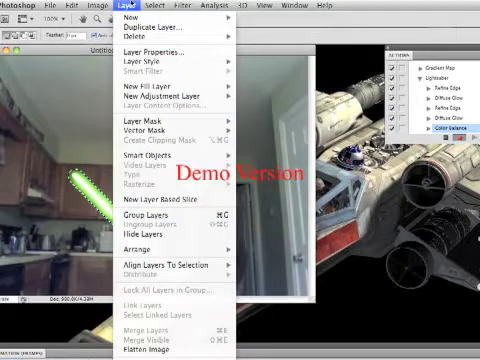
pyautogui.click(166, 8)
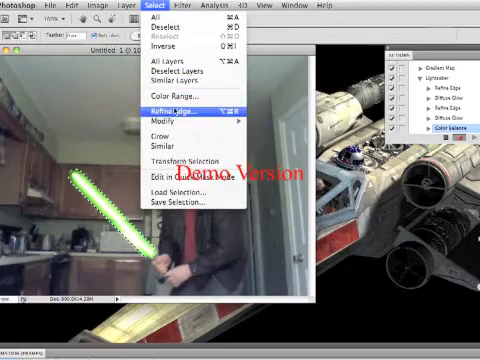
pyautogui.click(174, 108)
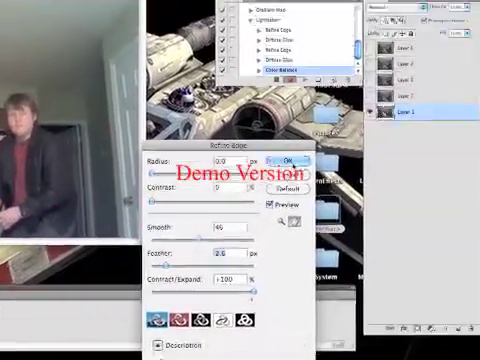
pyautogui.click(178, 6)
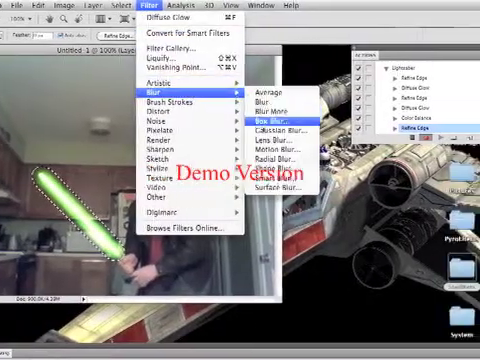
pyautogui.click(284, 122)
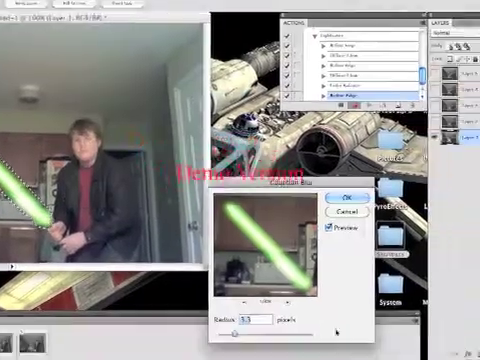